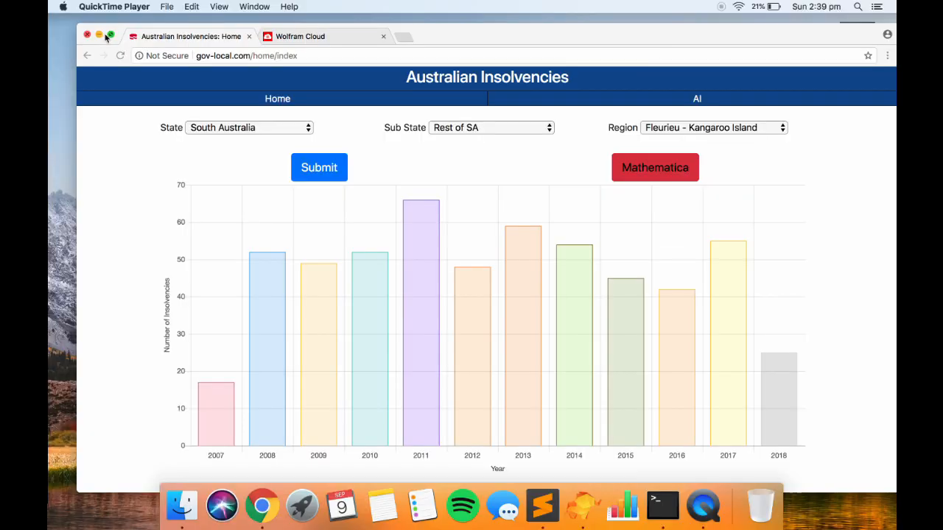
- Chart yearly insolvencies for Queensland, Rest of Qld, Rockhampton, peaking near 300 in 2017
{"action": "left_click", "coordinate": [110, 36]}
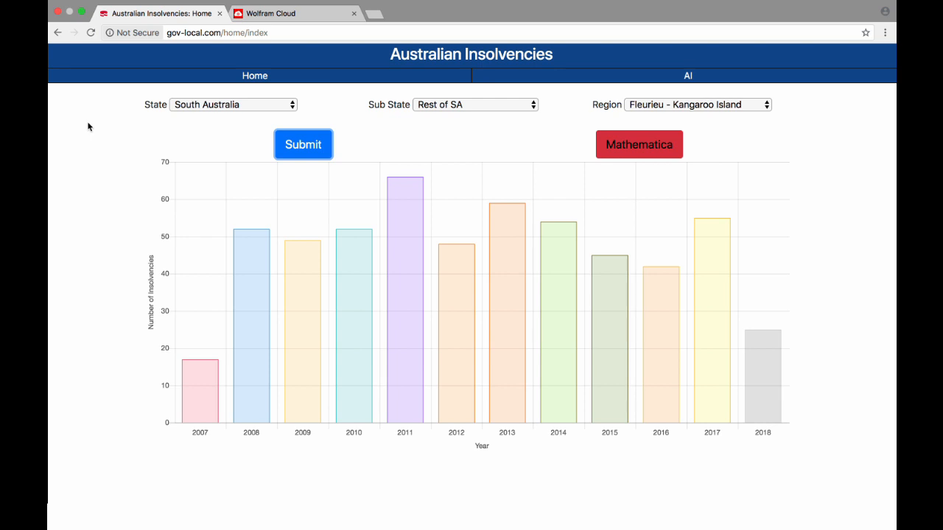
{"action": "mouse_move", "coordinate": [177, 118]}
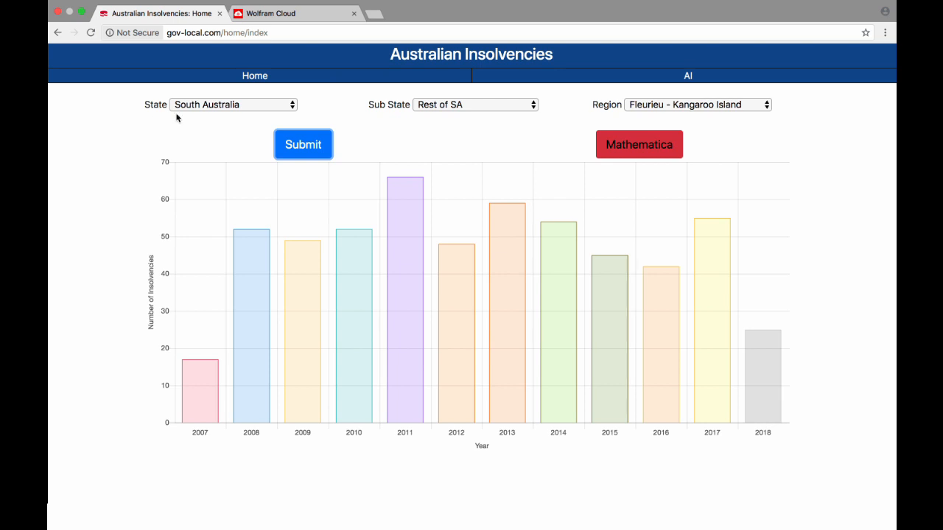
{"action": "left_click", "coordinate": [232, 104]}
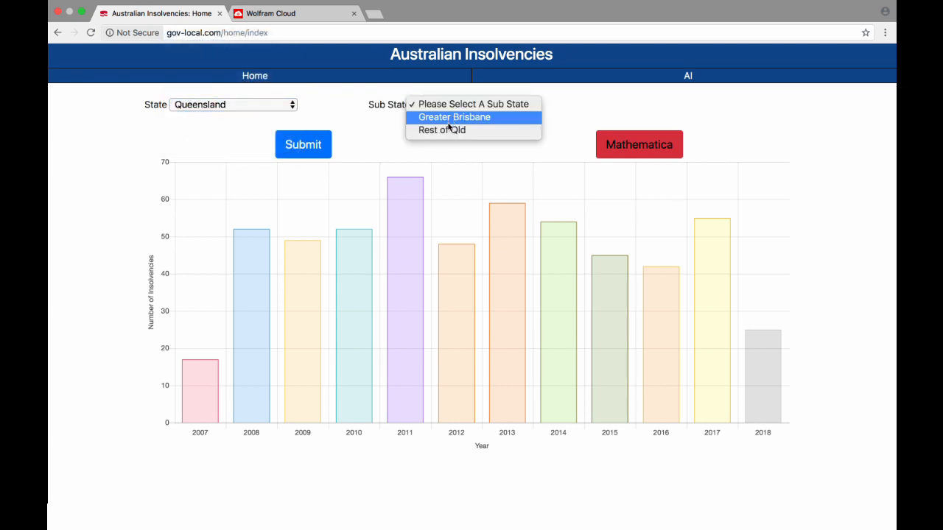
{"action": "left_click", "coordinate": [441, 129]}
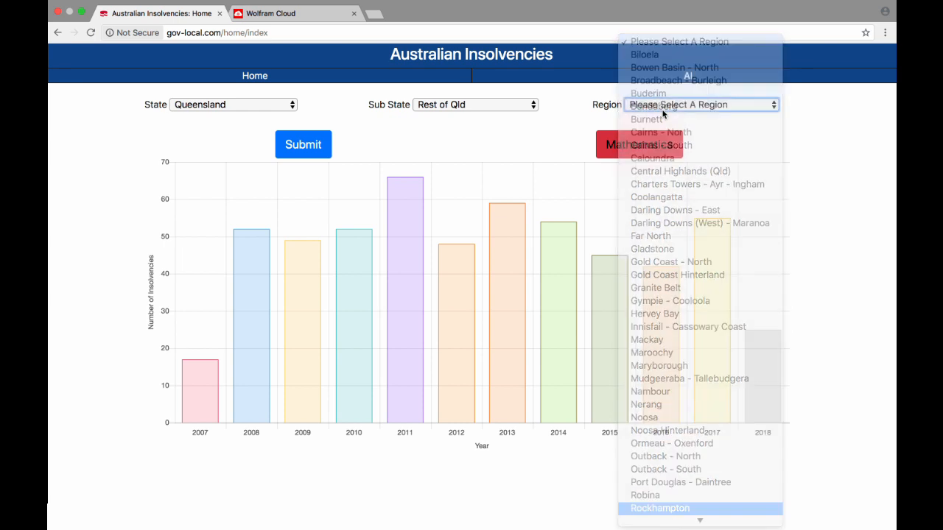
{"action": "left_click", "coordinate": [659, 508]}
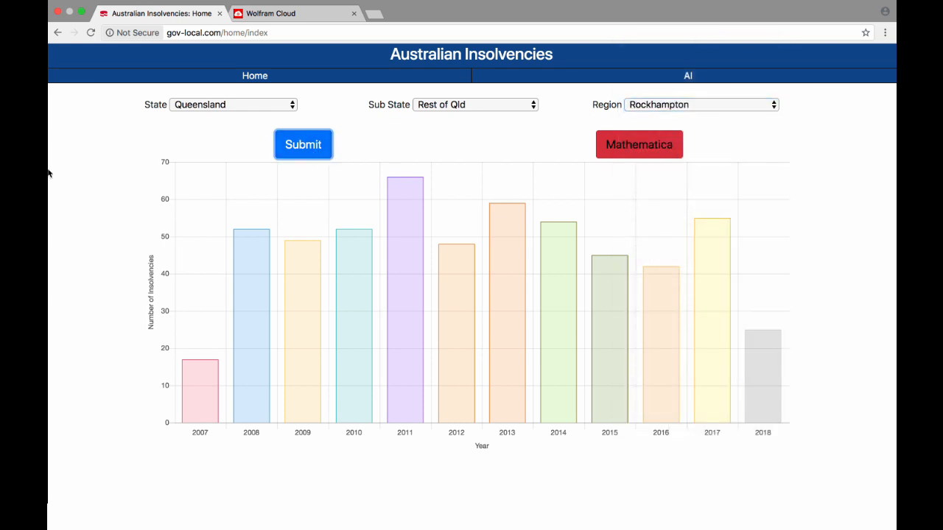
{"action": "left_click", "coordinate": [303, 145]}
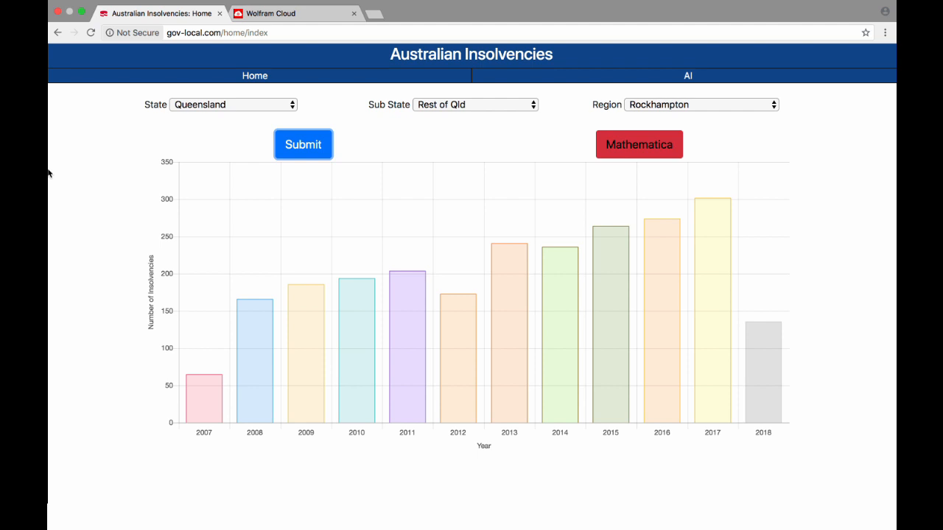
{"action": "mouse_move", "coordinate": [450, 147]}
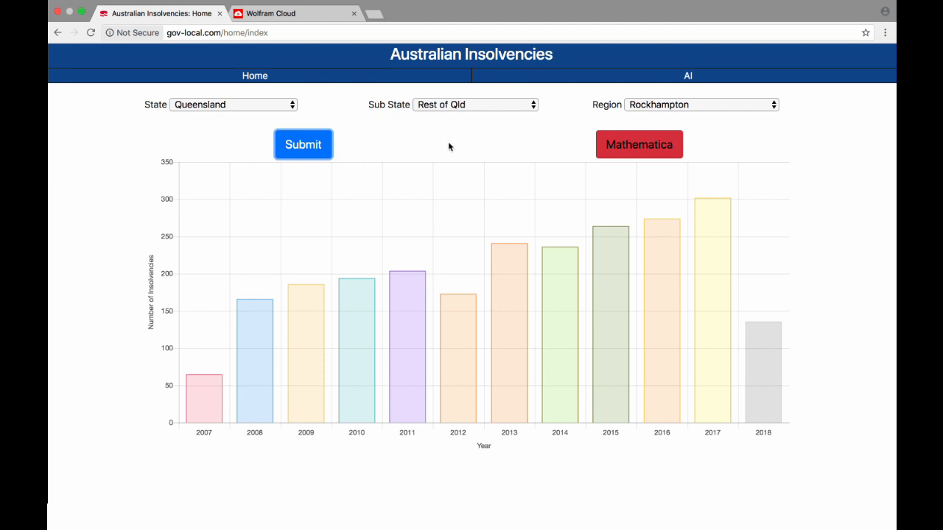
{"action": "mouse_move", "coordinate": [639, 144]}
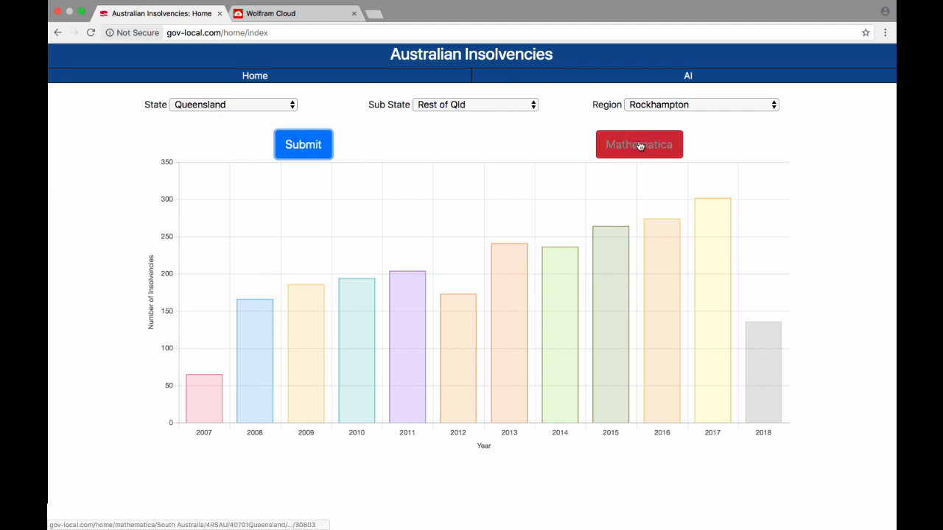
- Open Rockhampton's Mathematica heat map (population 116000, 274 insolvencies) filtered to Non Compliance
{"action": "left_click", "coordinate": [639, 144]}
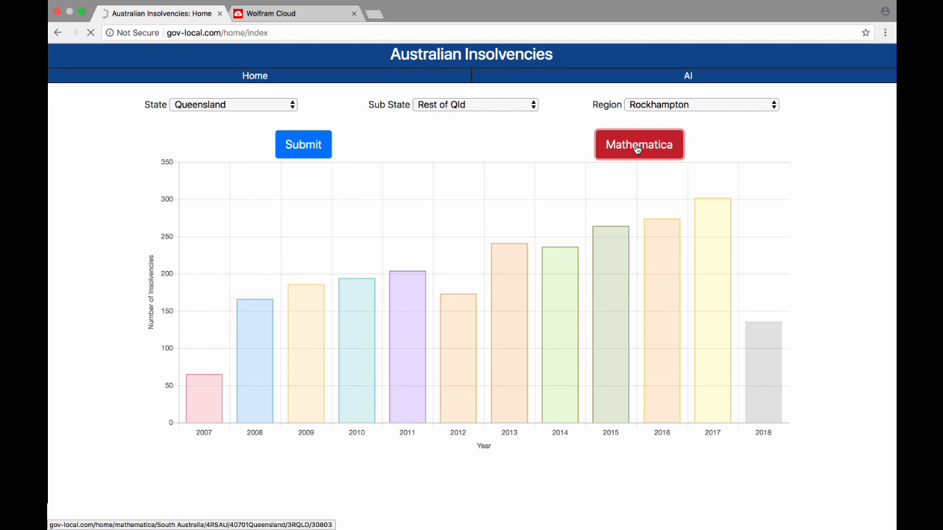
{"action": "left_click", "coordinate": [639, 144]}
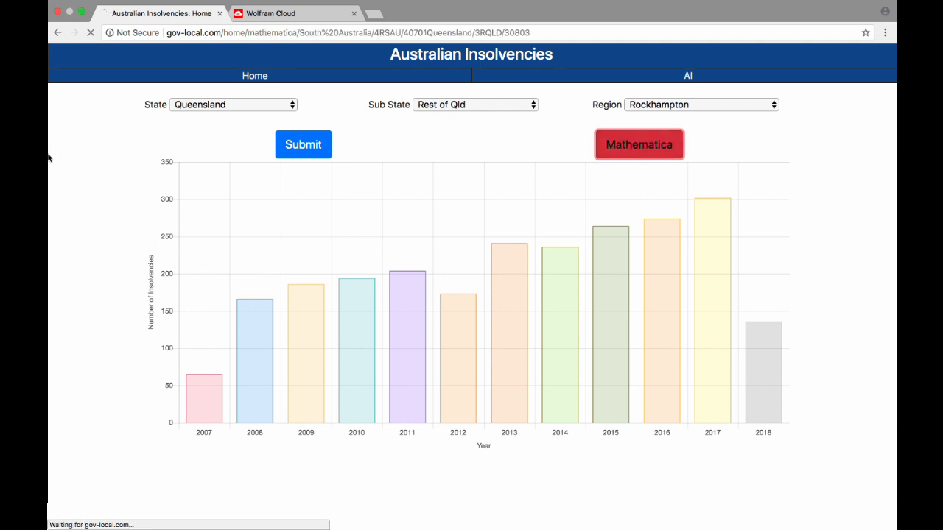
{"action": "left_click", "coordinate": [303, 143]}
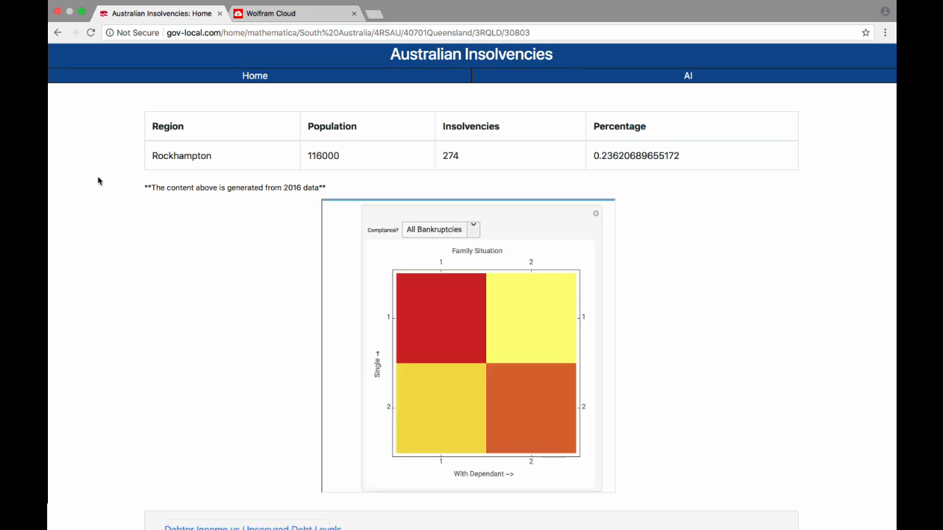
{"action": "scroll", "scroll_direction": "down", "scroll_amount": 3}
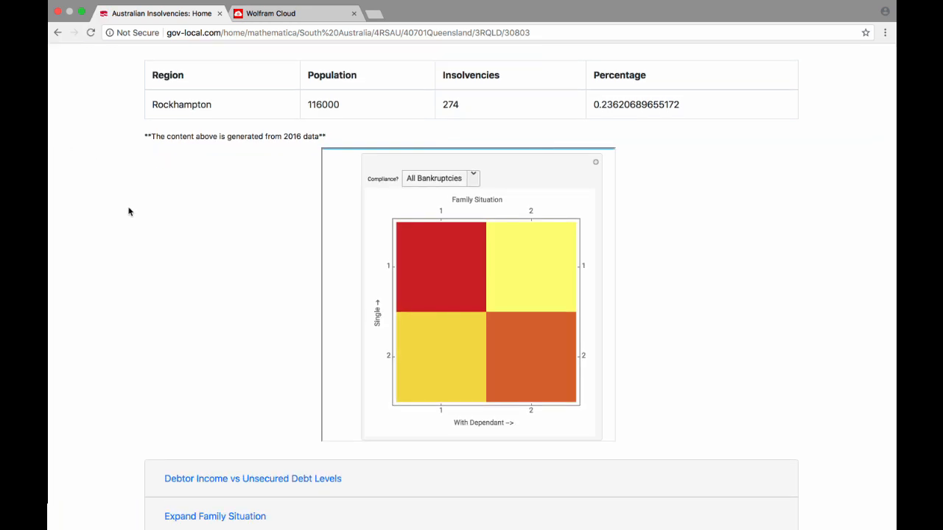
{"action": "mouse_move", "coordinate": [488, 344]}
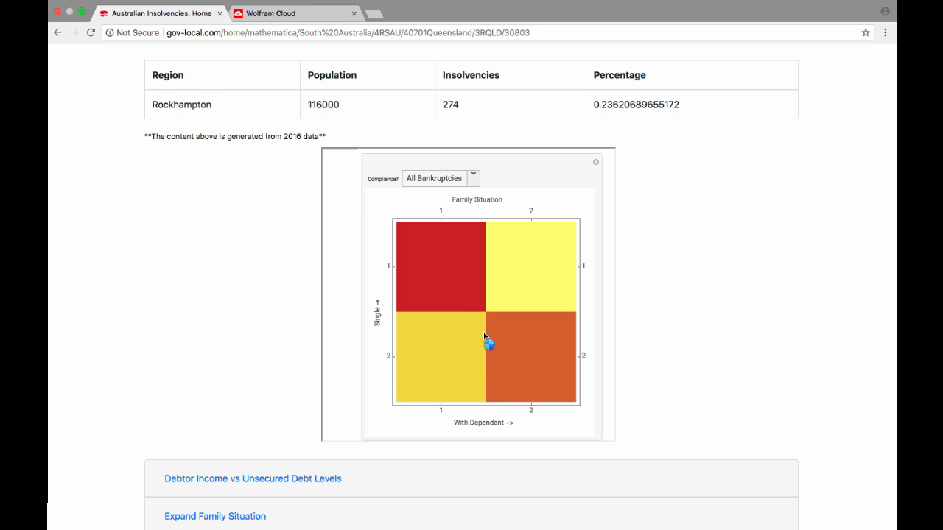
{"action": "mouse_move", "coordinate": [441, 287]}
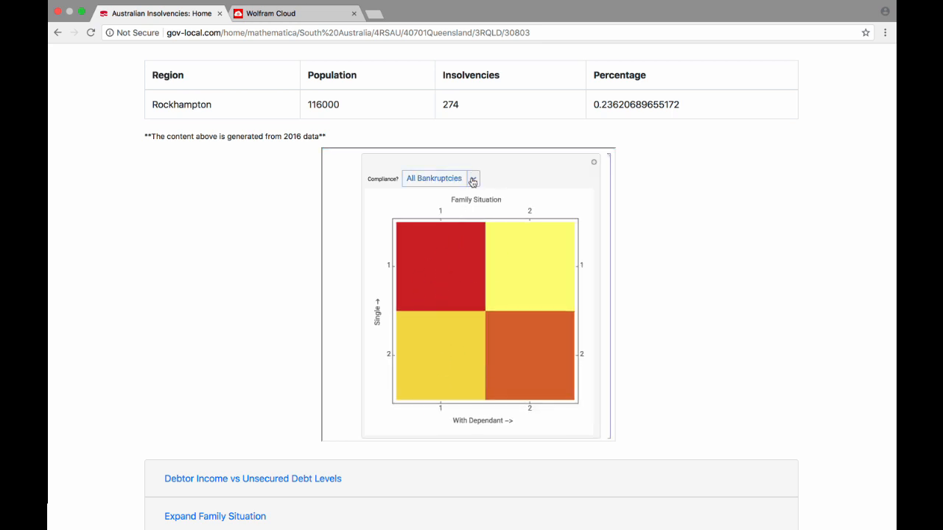
{"action": "left_click", "coordinate": [472, 178]}
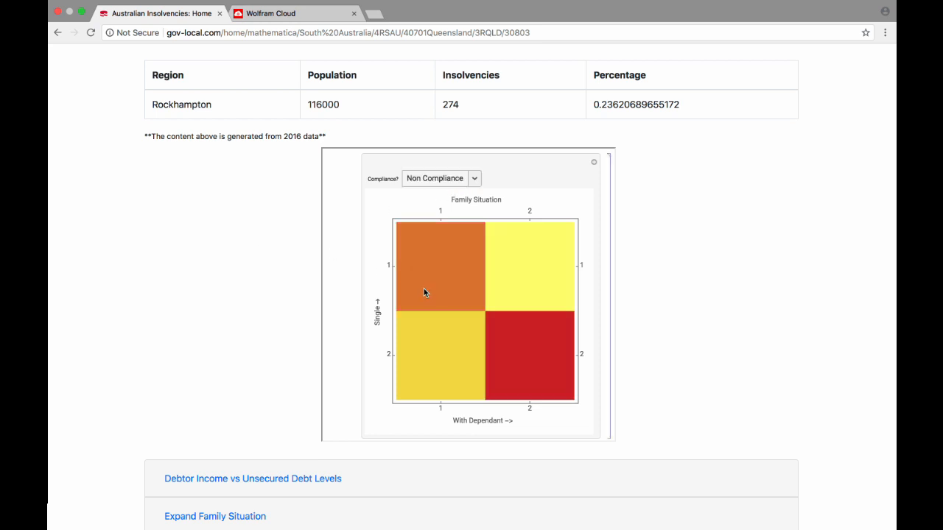
{"action": "mouse_move", "coordinate": [539, 369]}
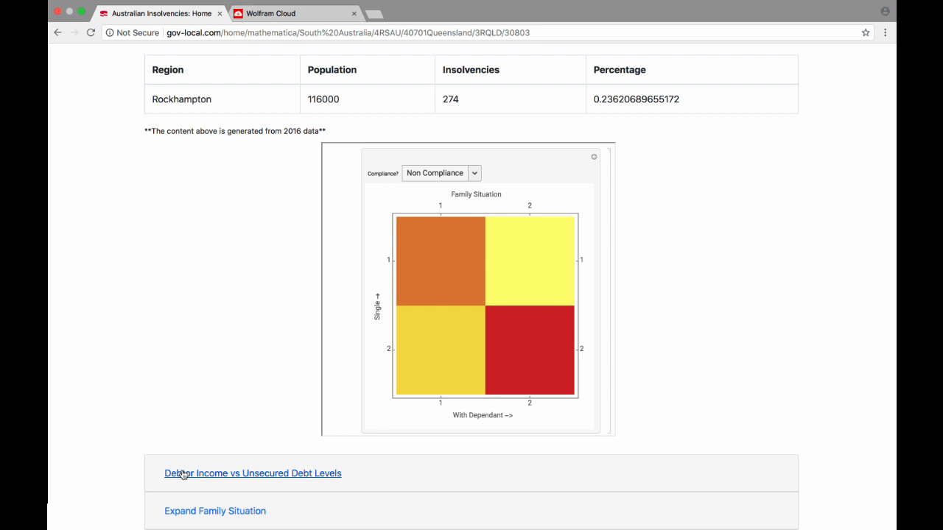
- Expand the Family Situation section to show its 4×4 heat map, counts and percentages
{"action": "left_click", "coordinate": [253, 474]}
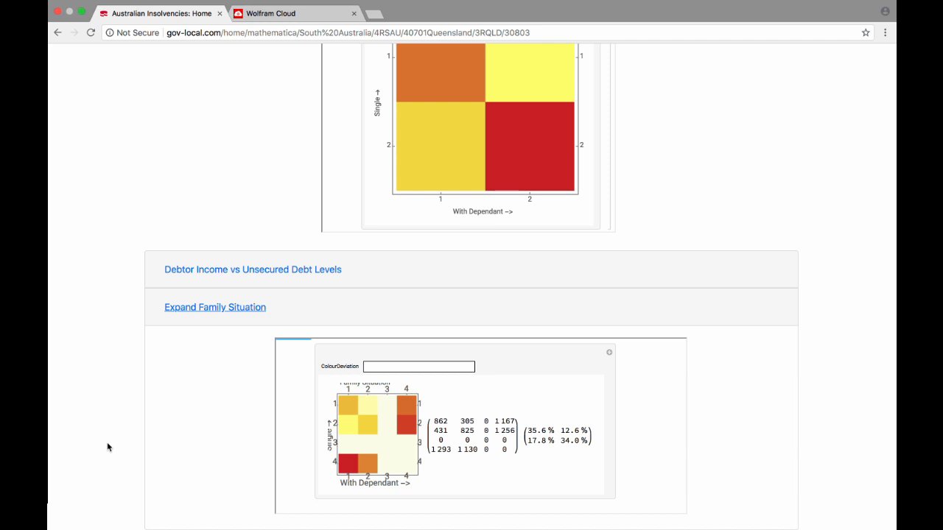
{"action": "scroll", "scroll_direction": "up", "scroll_amount": 3}
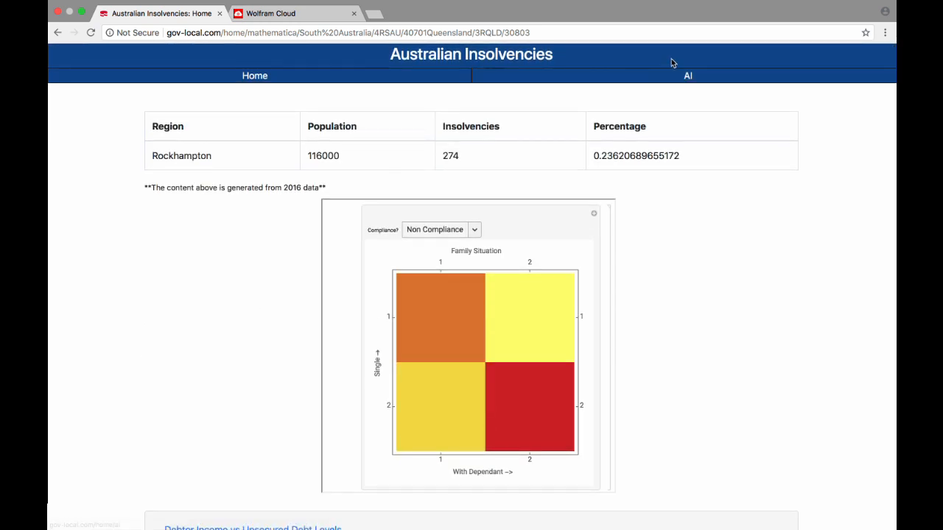
- Set Sex of Debtor Code to Female on the AI page, updating values to 4.14333 and 4.27136
{"action": "left_click", "coordinate": [687, 75]}
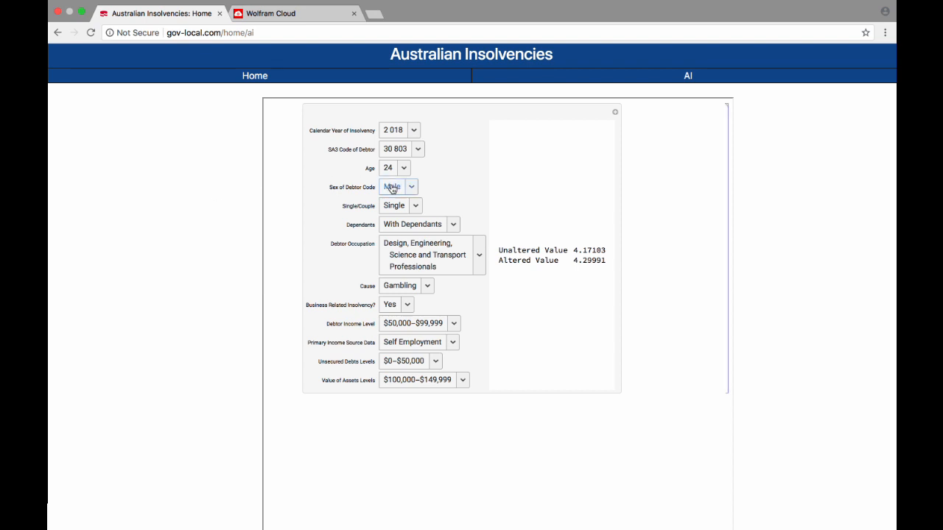
{"action": "left_click", "coordinate": [399, 186]}
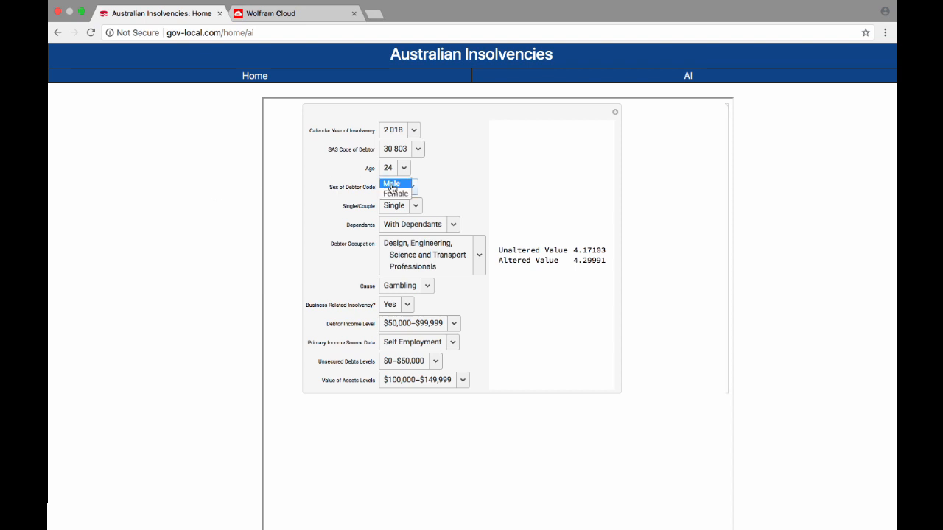
{"action": "left_click", "coordinate": [395, 193]}
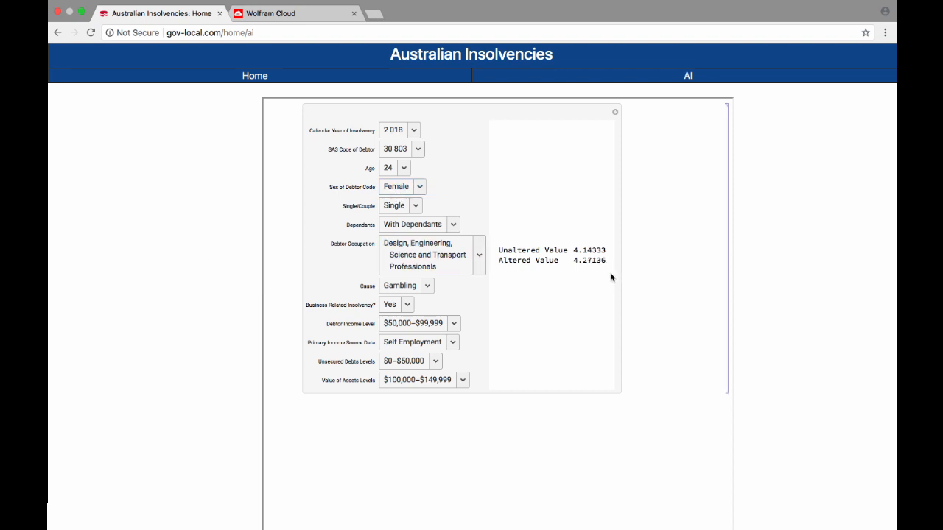
{"action": "mouse_move", "coordinate": [653, 278]}
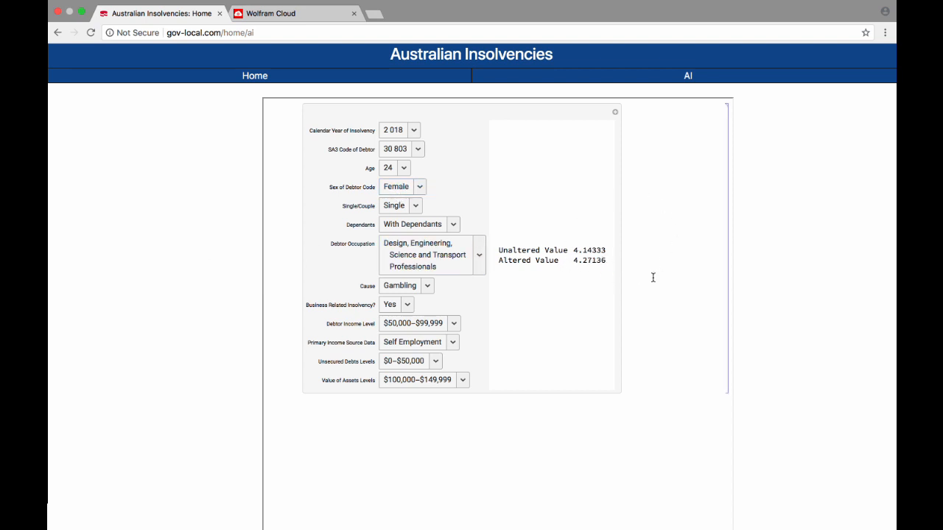